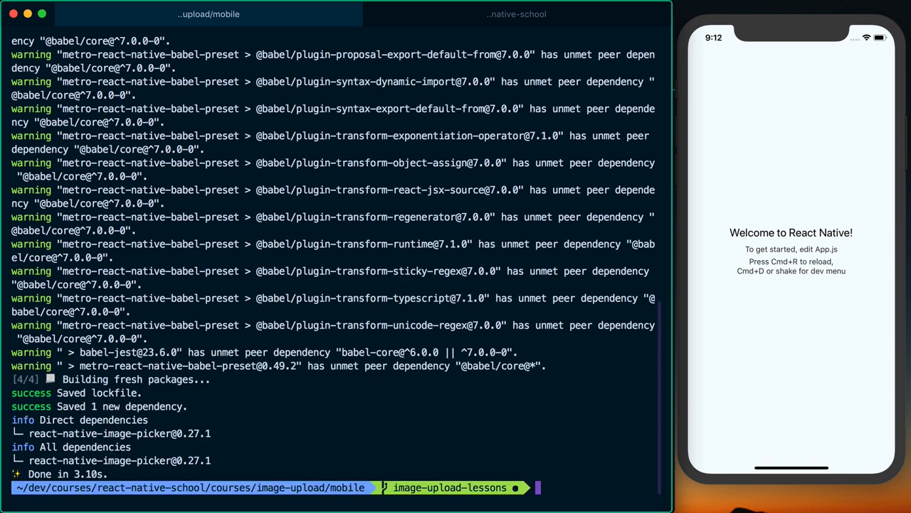
Run 'react-native link react-native-image-picker' to link the library for iOS and Android.
text(react-native link rea)
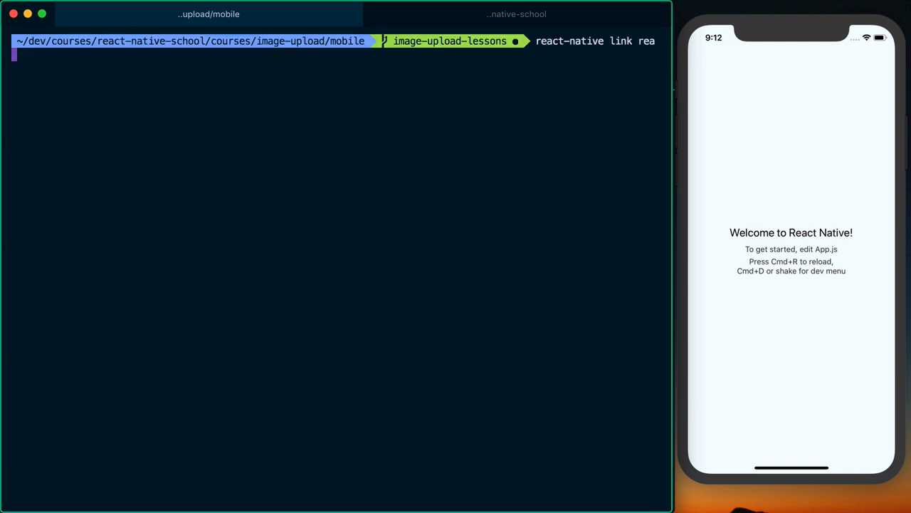
text(ct-native-pi)
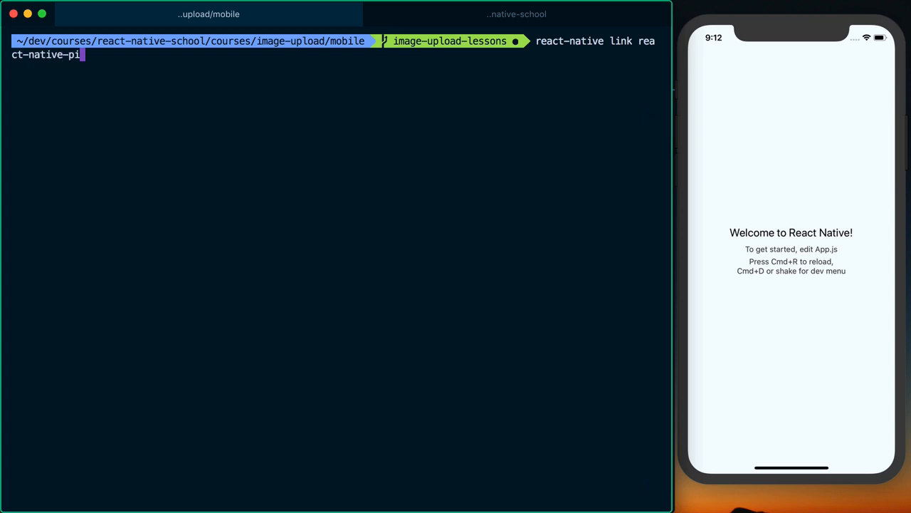
text(mage-picker)
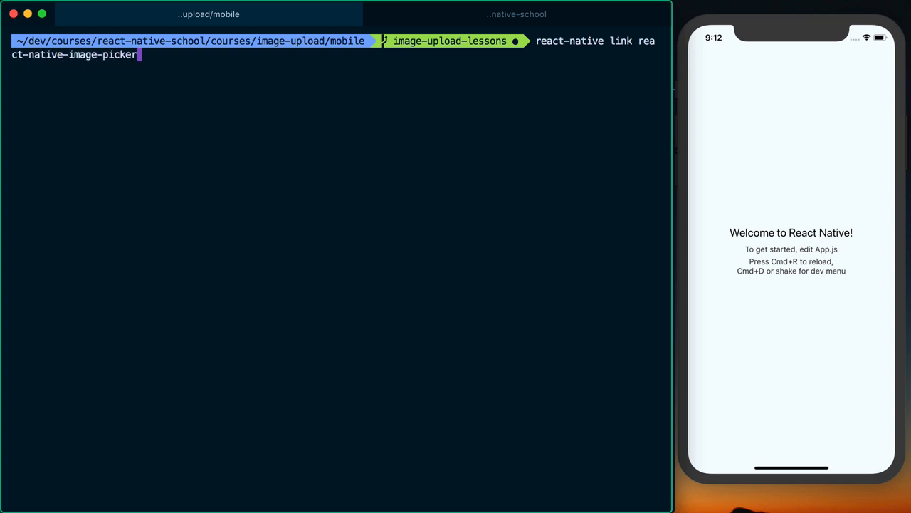
key(enter)
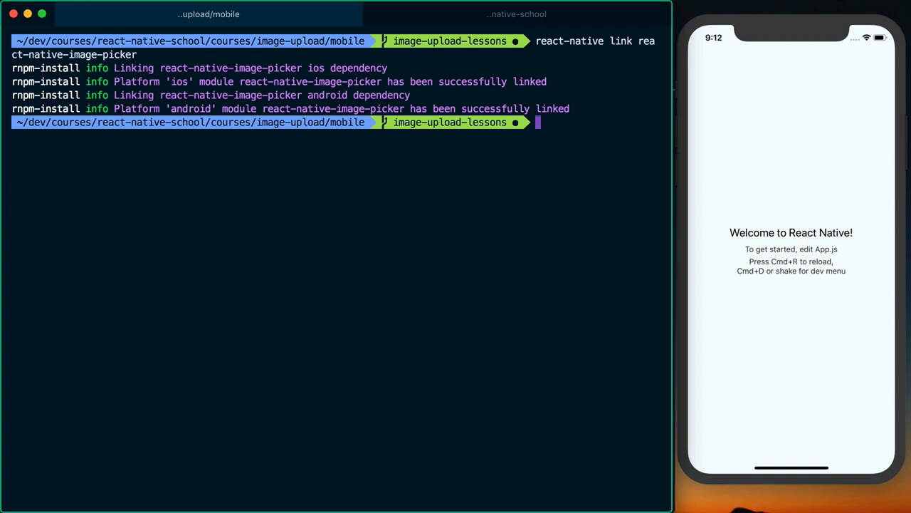
mouse_move(503, 352)
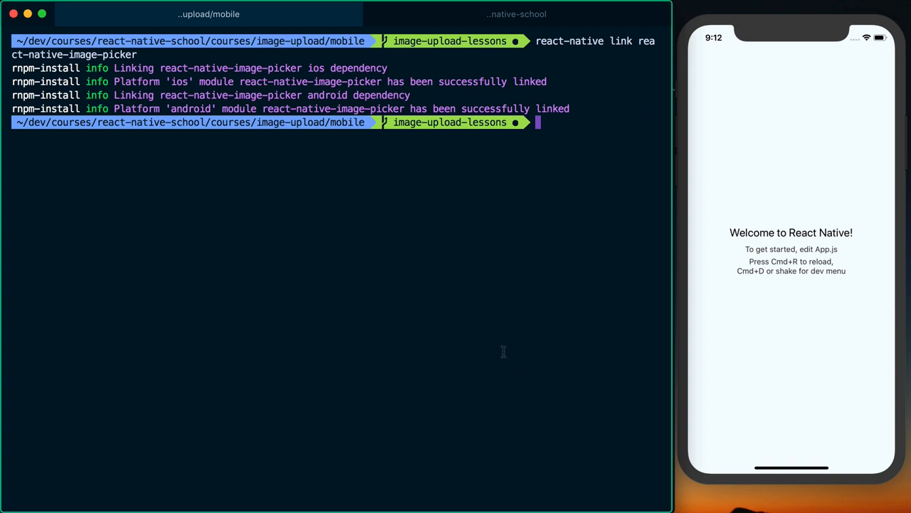
Clear the terminal, run 'react-native run-ios', and switch to Visual Studio Code.
key(Enter)
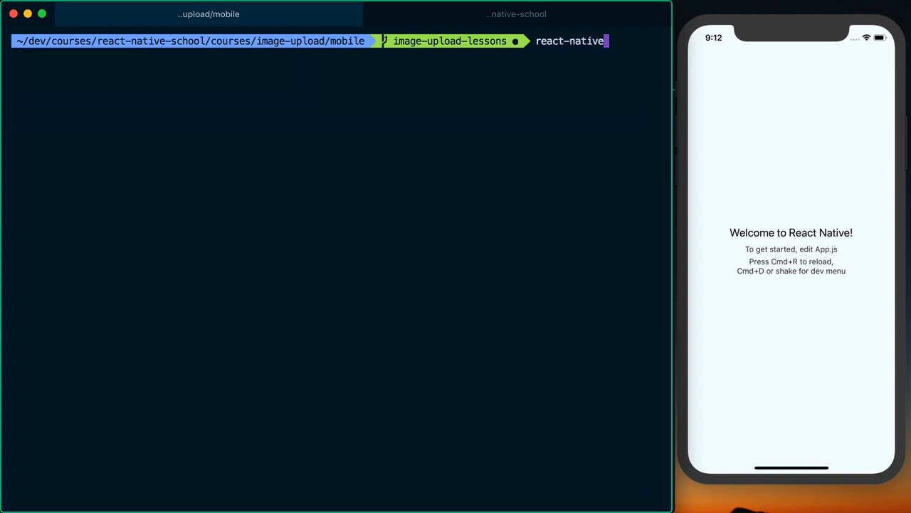
text(run-ios)
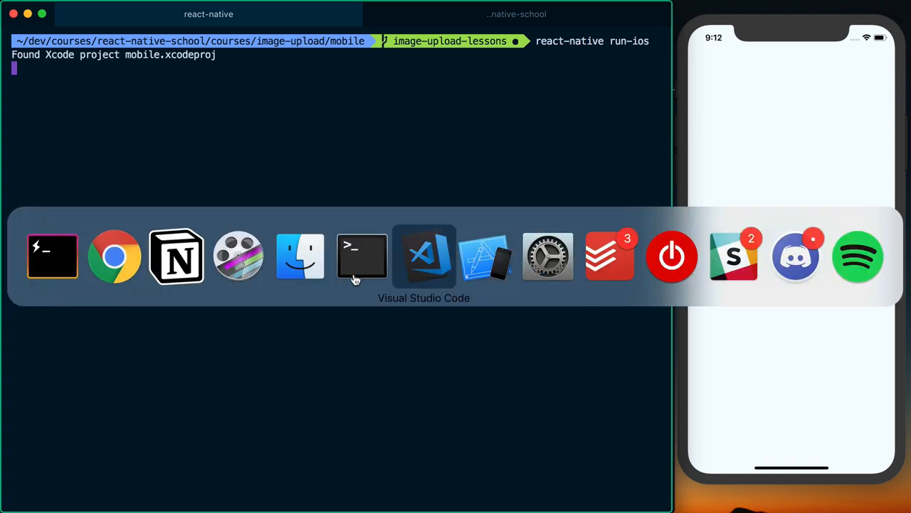
click(362, 256)
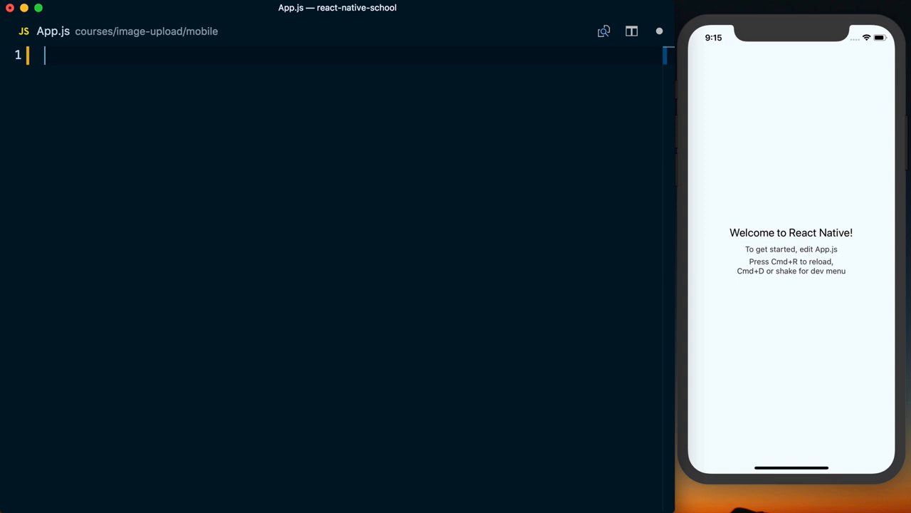
Import React, plus View, Text, Image and Button from 'react-native'.
text(import React from 'react';)
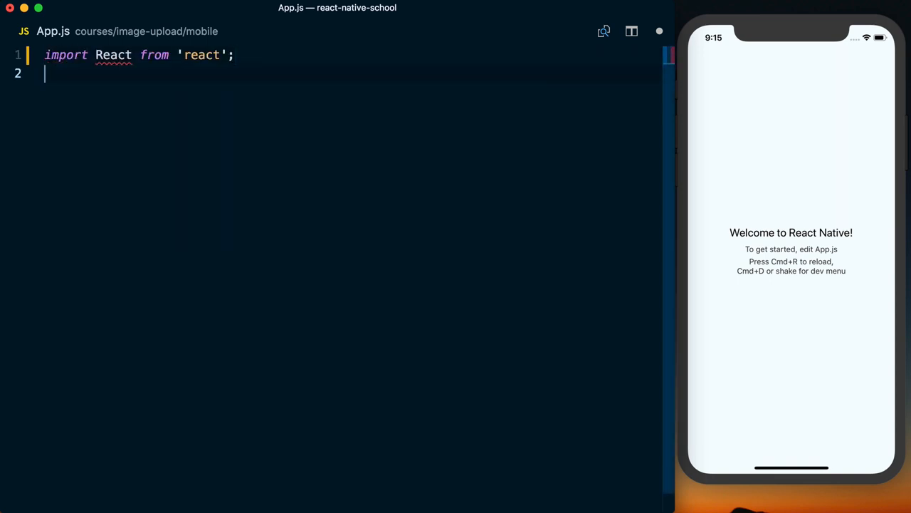
text(import {  } from 'react-native';)
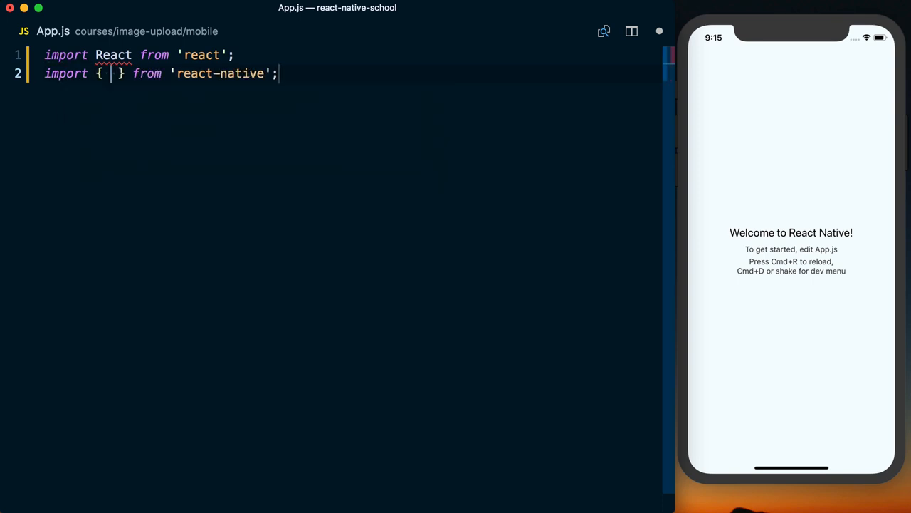
text(View)
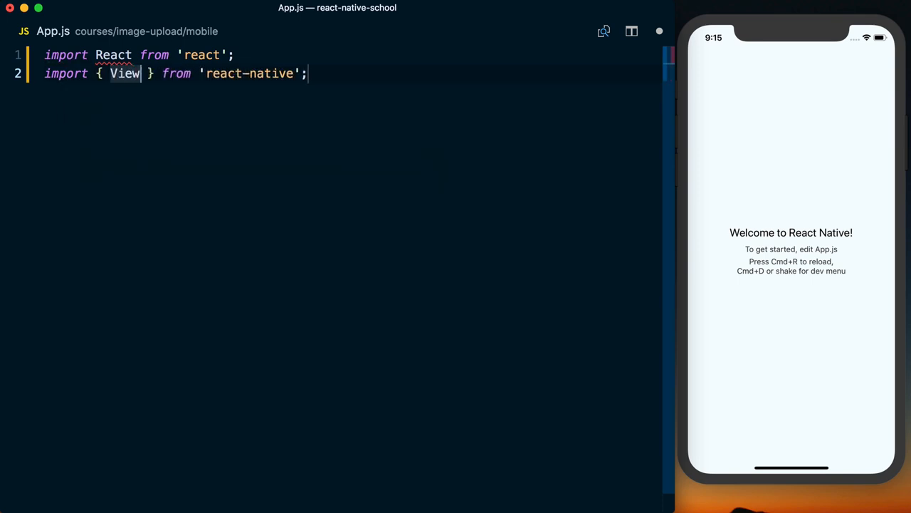
text(, Text, I)
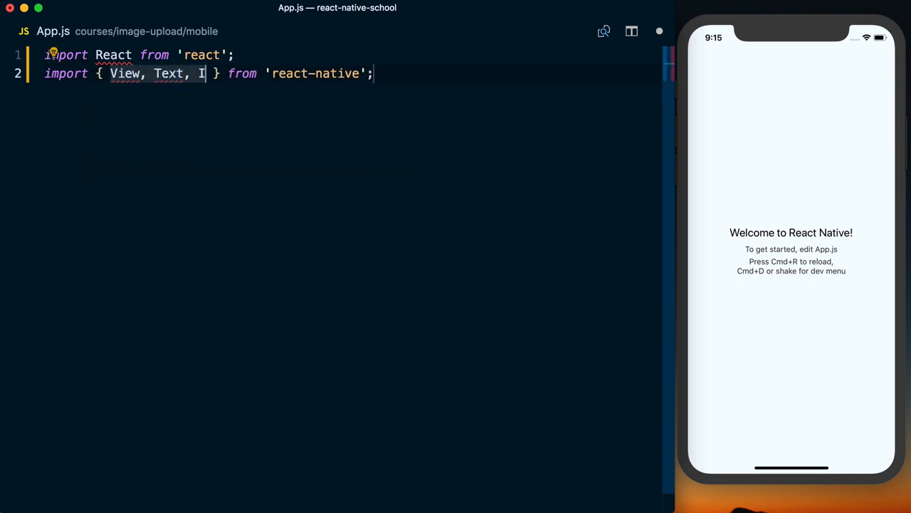
text(mage, Button)
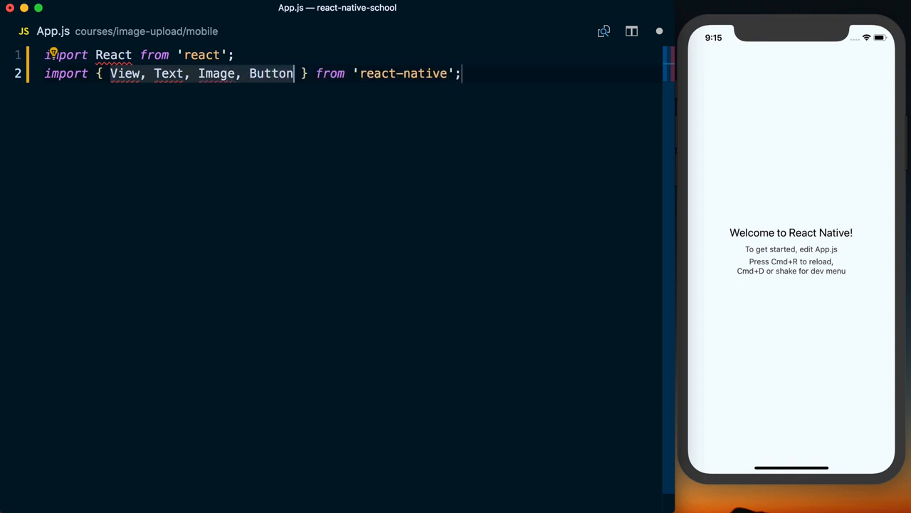
text(e)
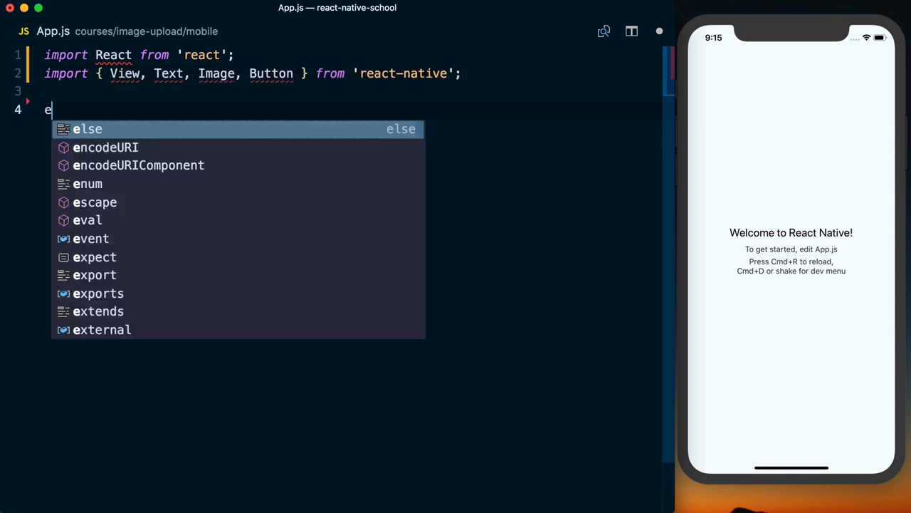
Define the App class rendering a 'Choose Photo' Button with onPress={this.handleChoosePhoto}.
text(export default class App extends React.Component;)
text(render()
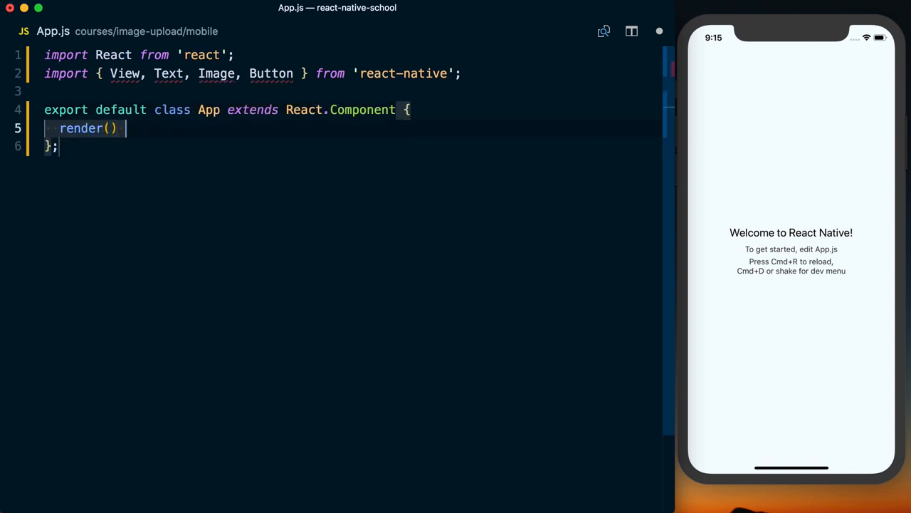
text({)
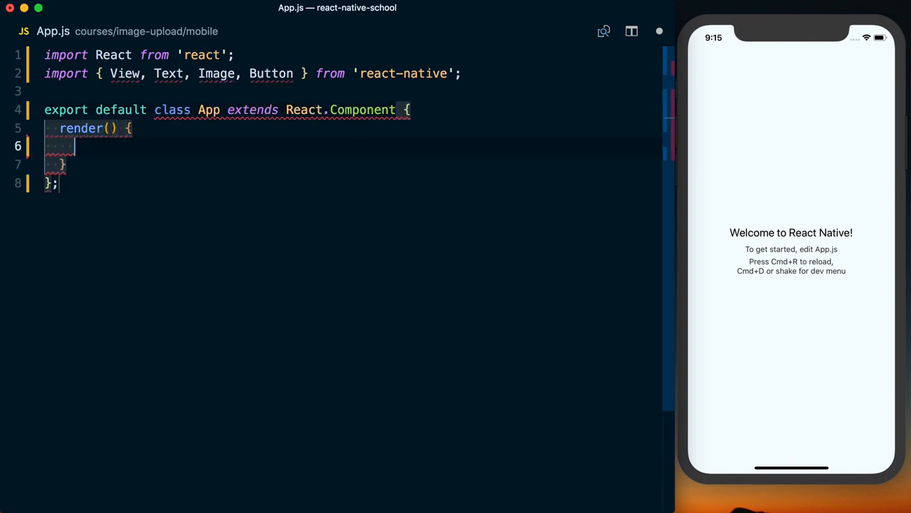
text(return ())
text(<Button)
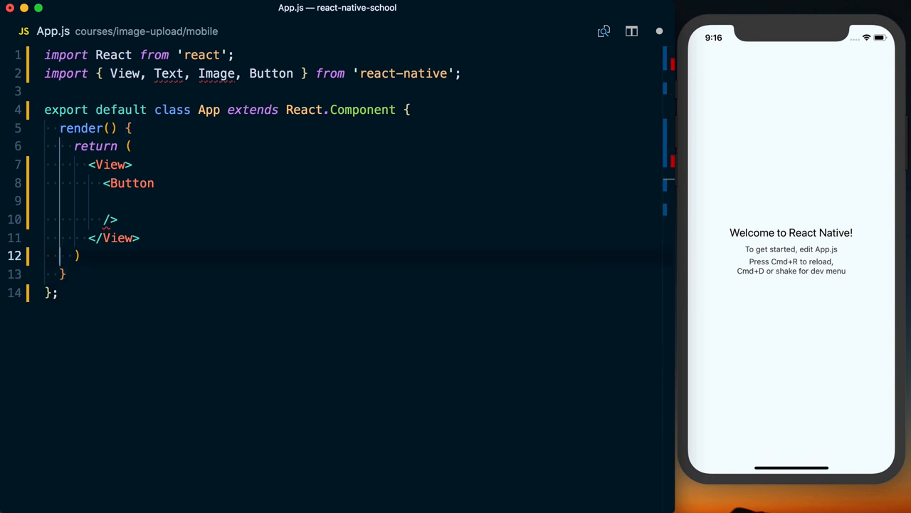
text(tit)
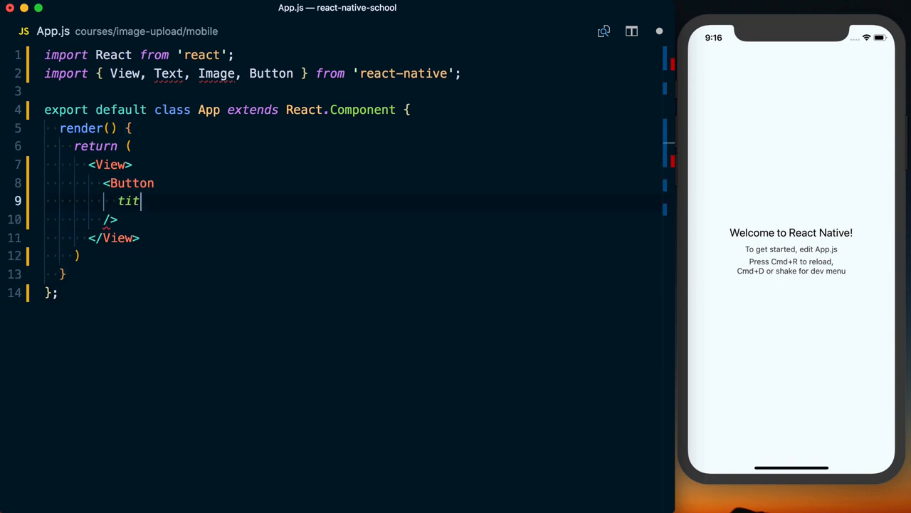
text(le="Choose Pho)
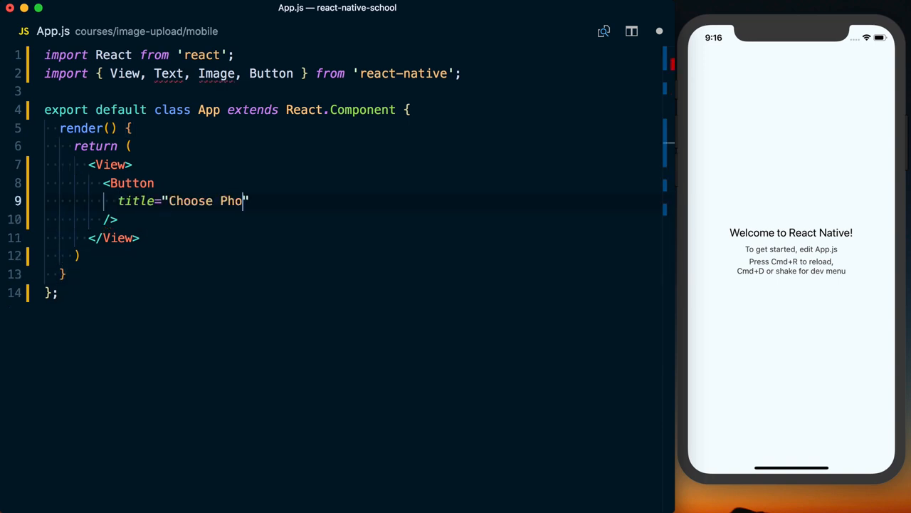
text(to")
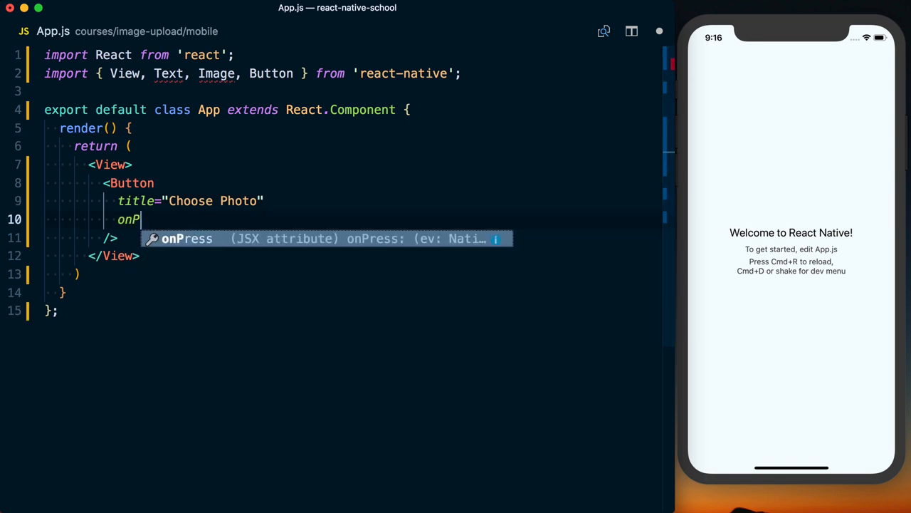
text(Press={this.})
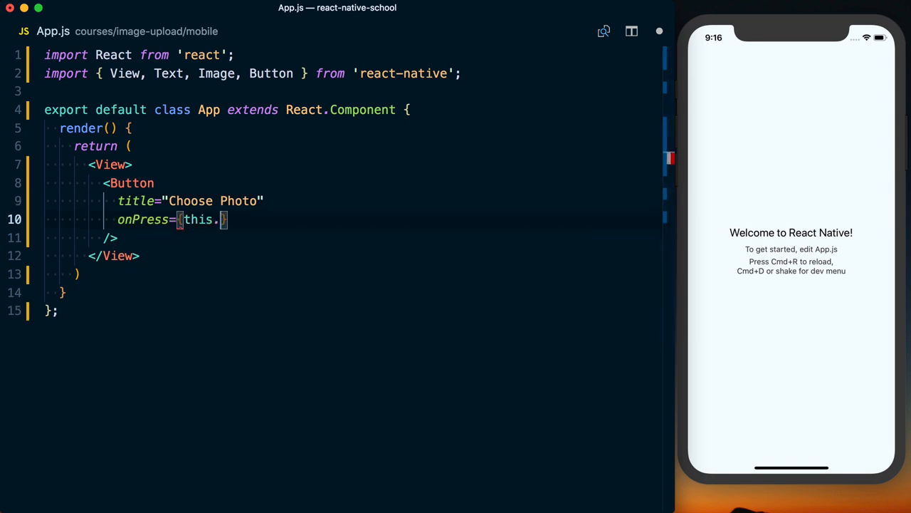
text(handleChoosePhoto)
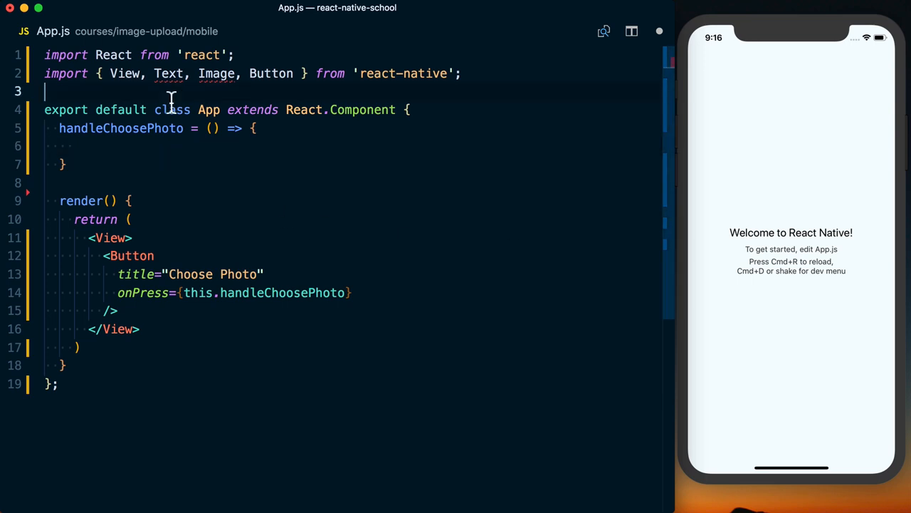
Add the import of ImagePicker from "react-native-image-picker" on line 3.
text(import ImagePic)
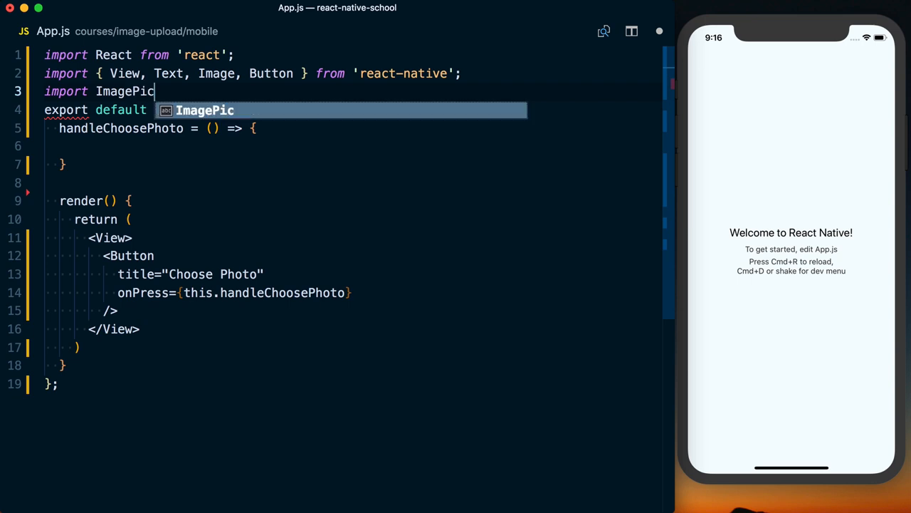
text(ker)
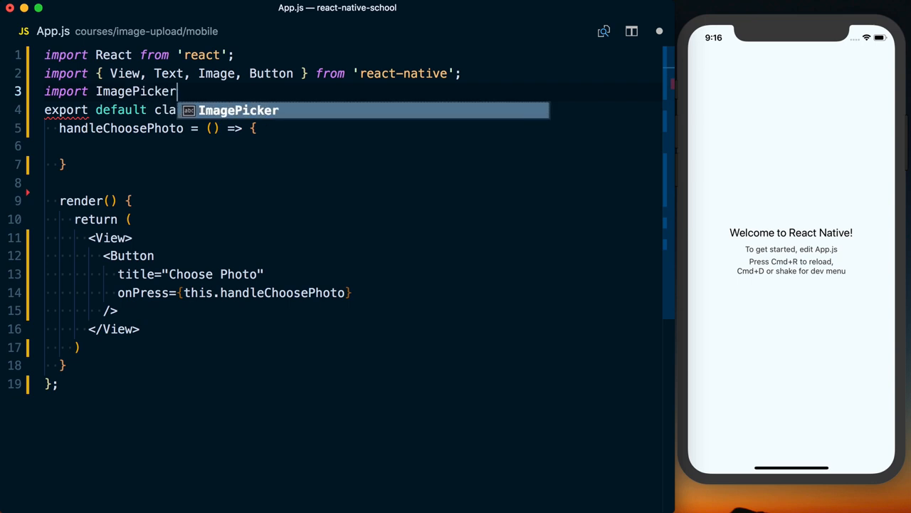
text(from "react-native-image-picker";)
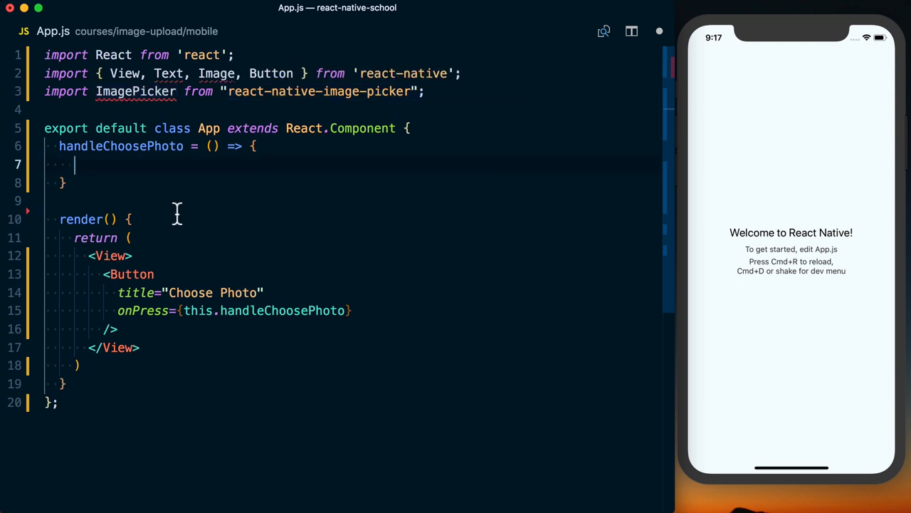
Call ImagePicker.launchImageLibrary(options, response => ...) with const options = {} inside handleChoosePhoto.
text(ImagePicker.)
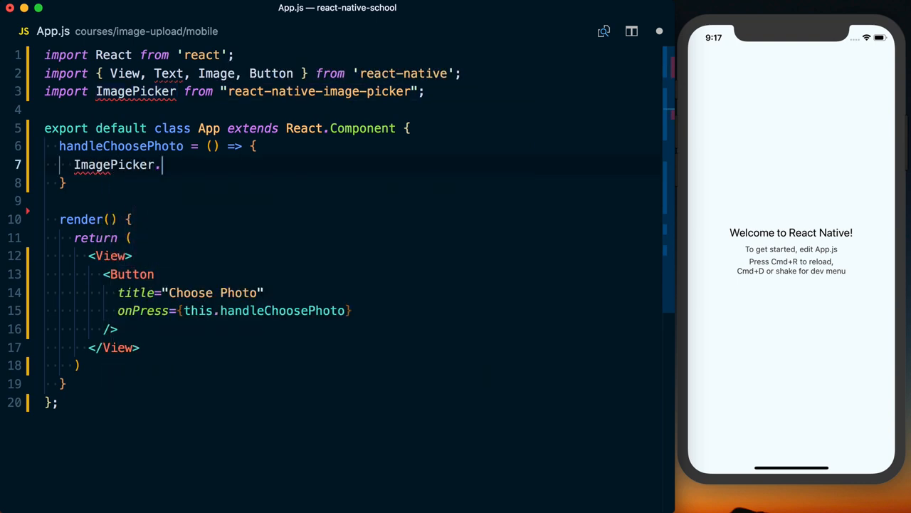
text(launchImageLibrary)
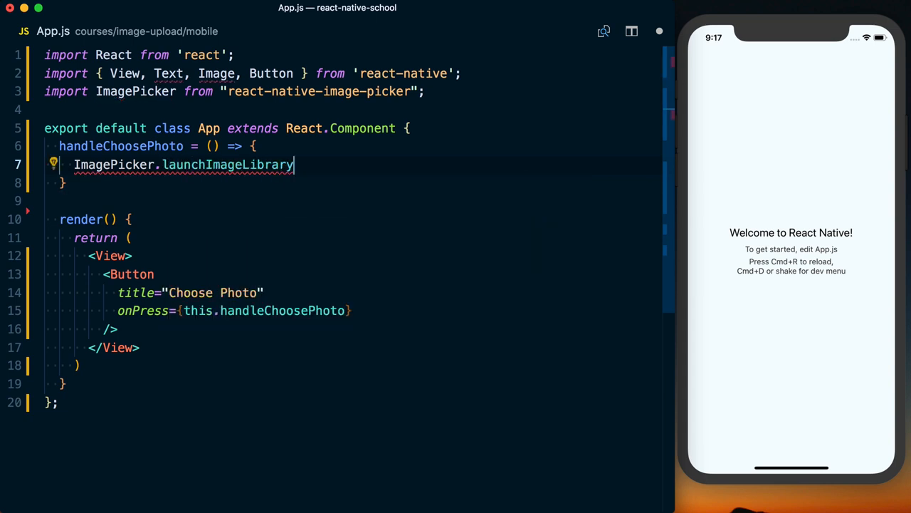
text(({}))
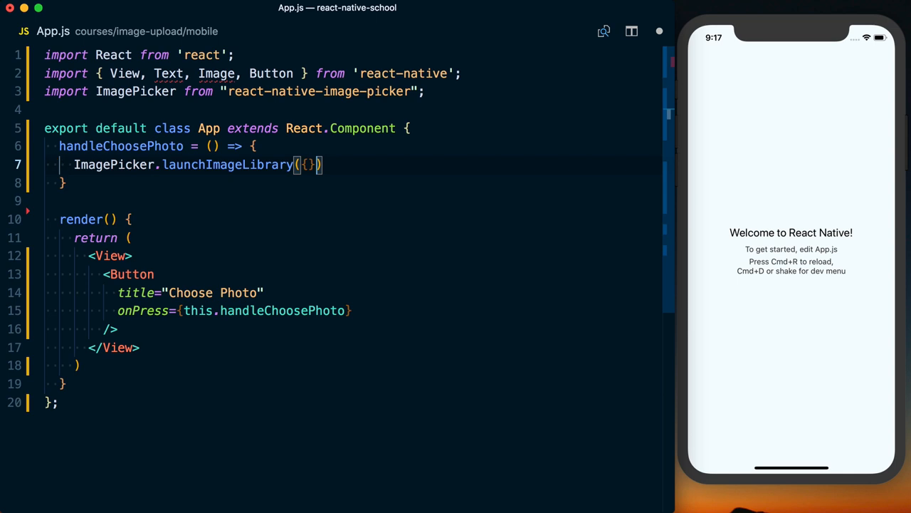
text(const options = {};)
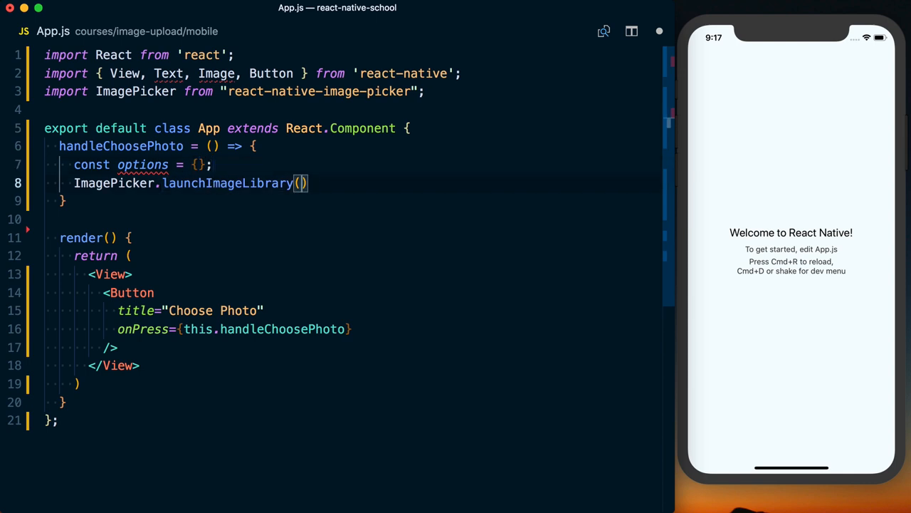
text(options,)
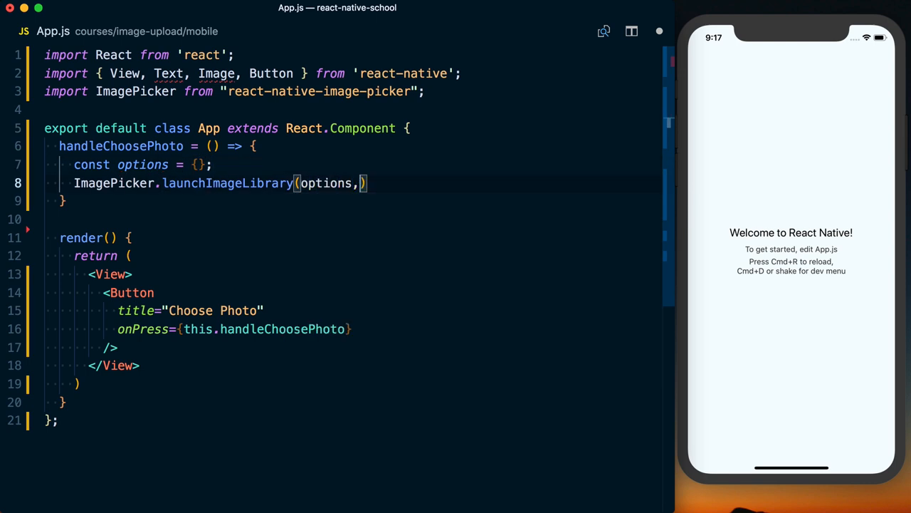
text(" ")
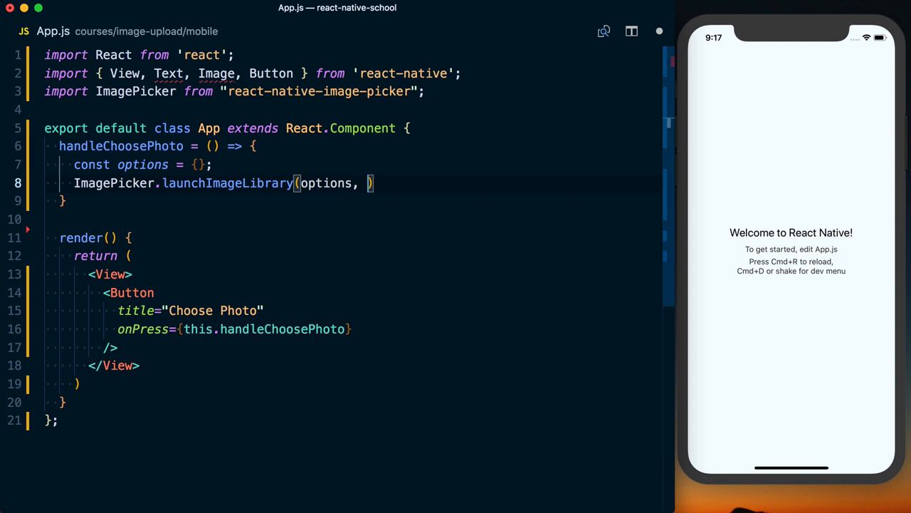
text(response => {)
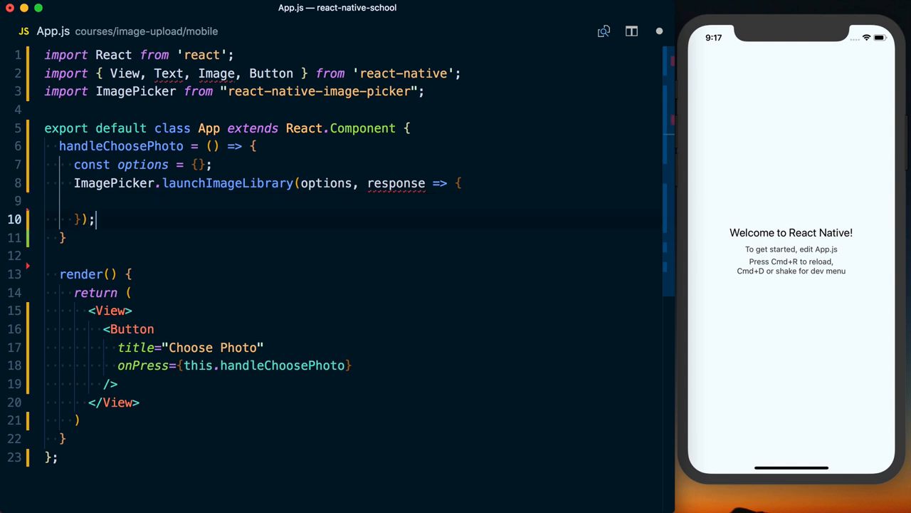
text(console.log(''))
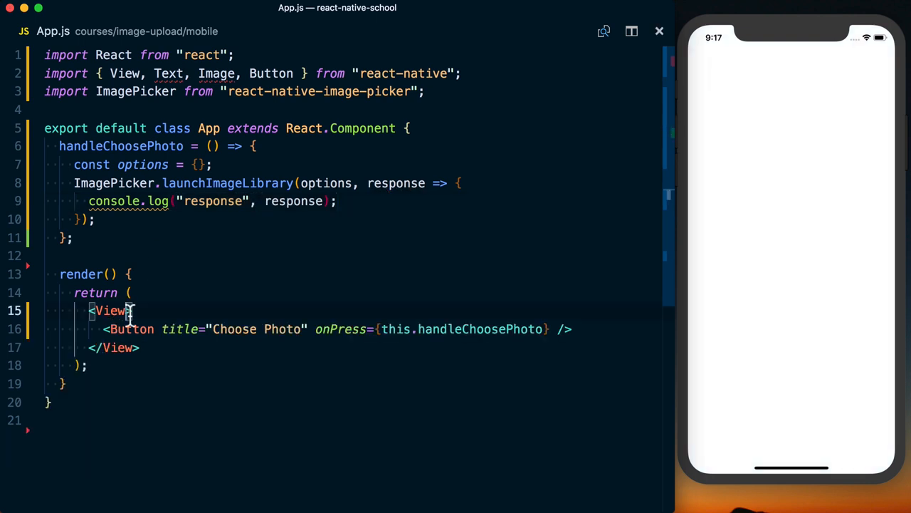
Style the View with flex: 1, alignItems: 'center' and justifyContent: 'center'.
text(style={{ }})
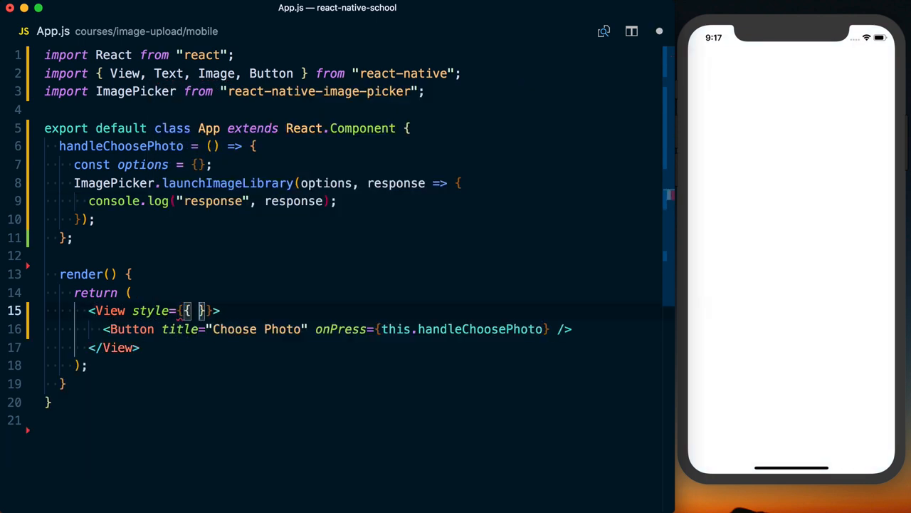
text(flex: 1,)
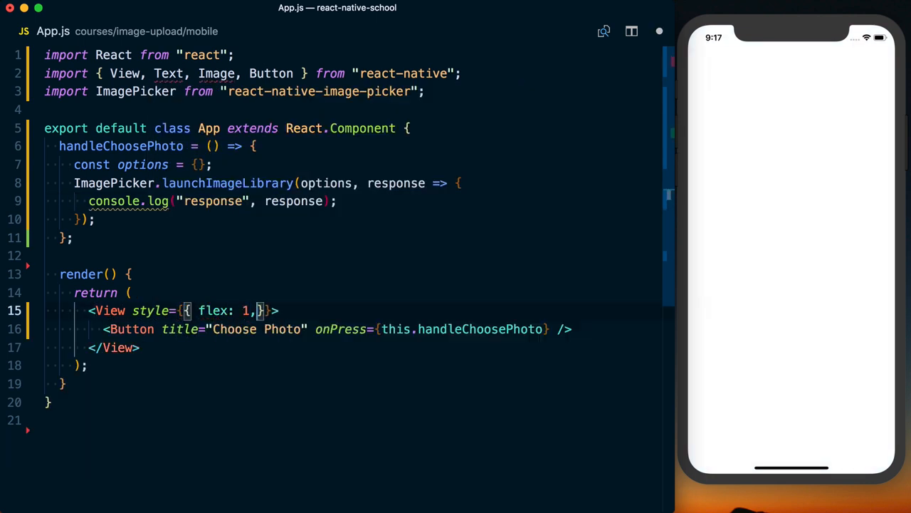
text(alignItems: ')
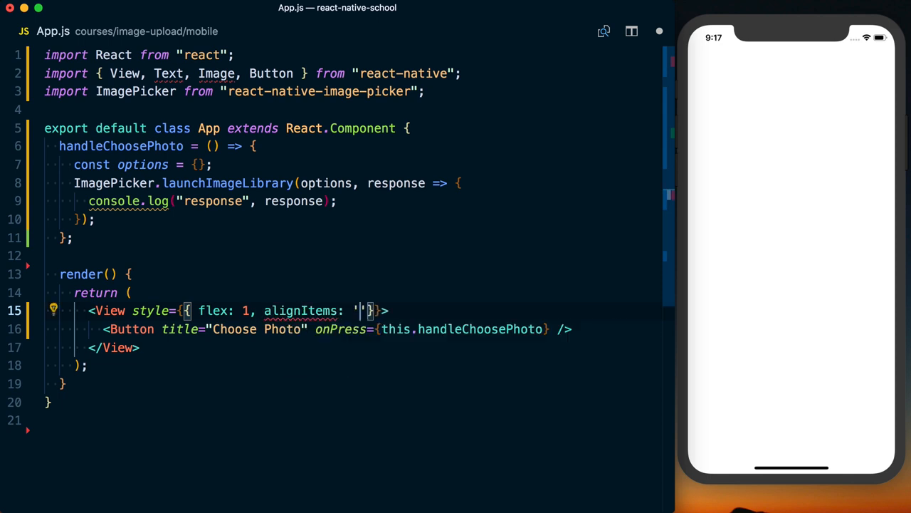
text(center', justifyContent)
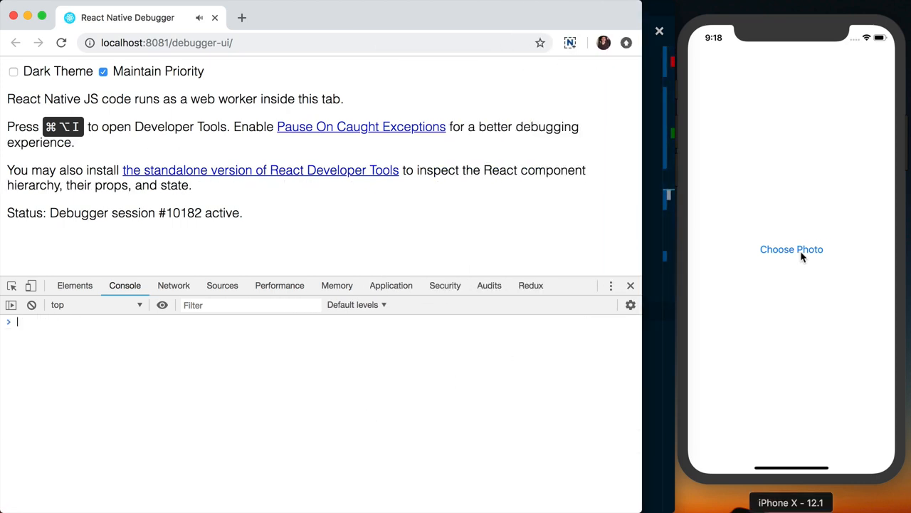
Pick a Camera Roll photo via Choose Photo and expand the logged response object.
click(791, 249)
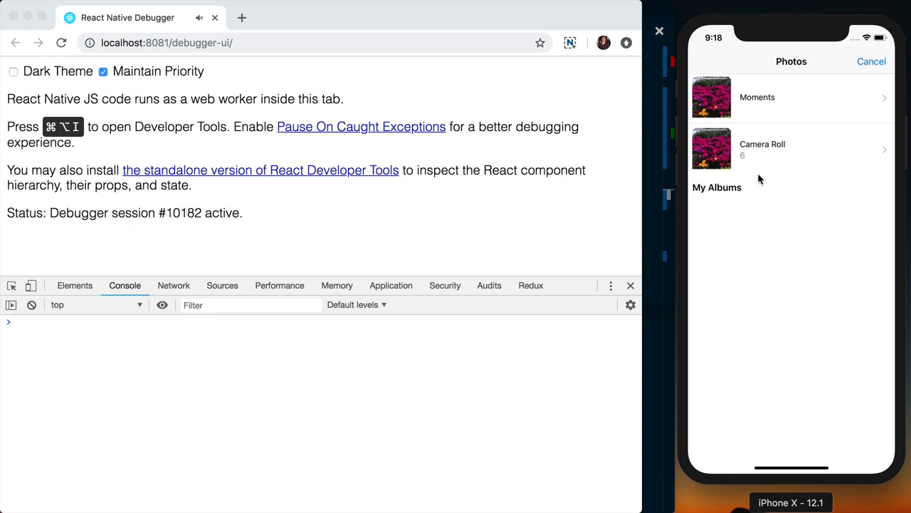
click(762, 148)
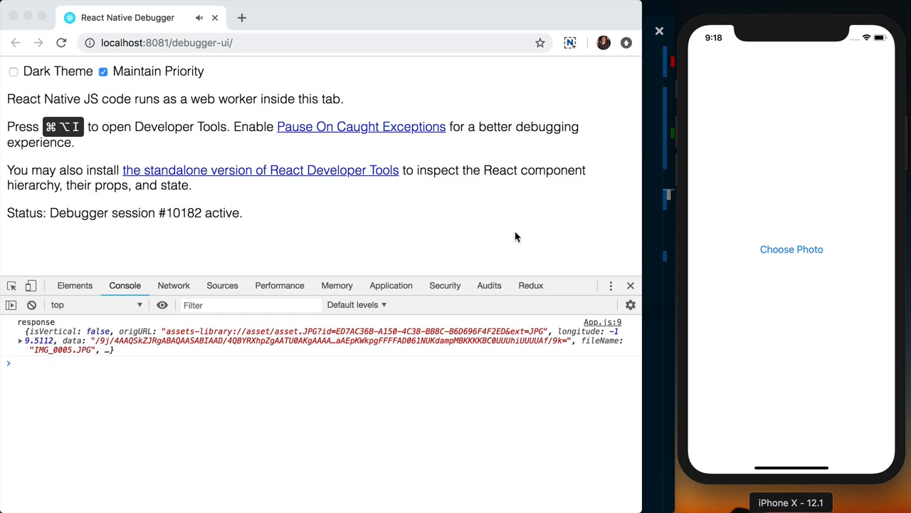
click(20, 340)
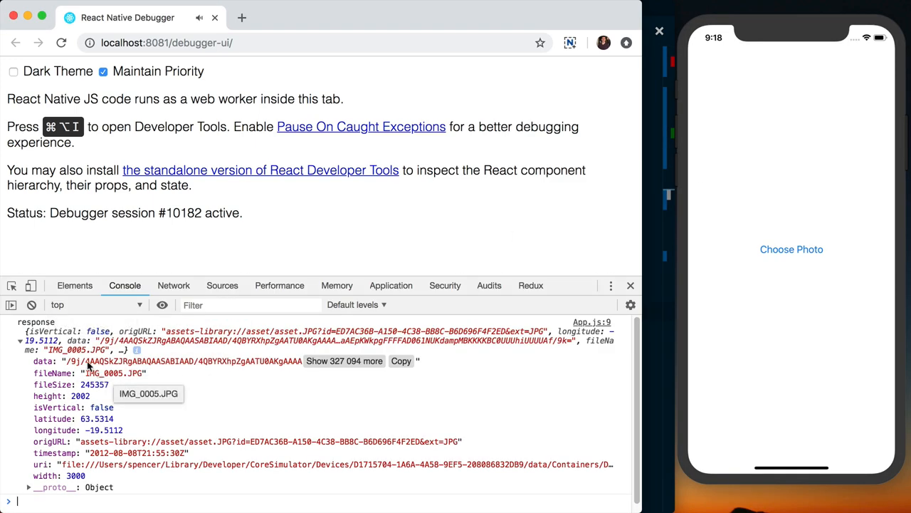
mouse_move(70, 364)
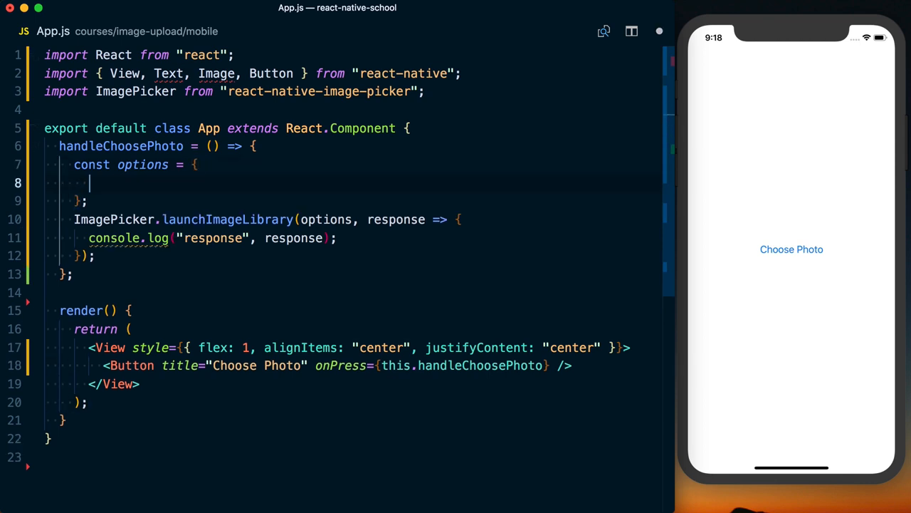
Add noData: true to the options object in App.js.
text(noData: t)
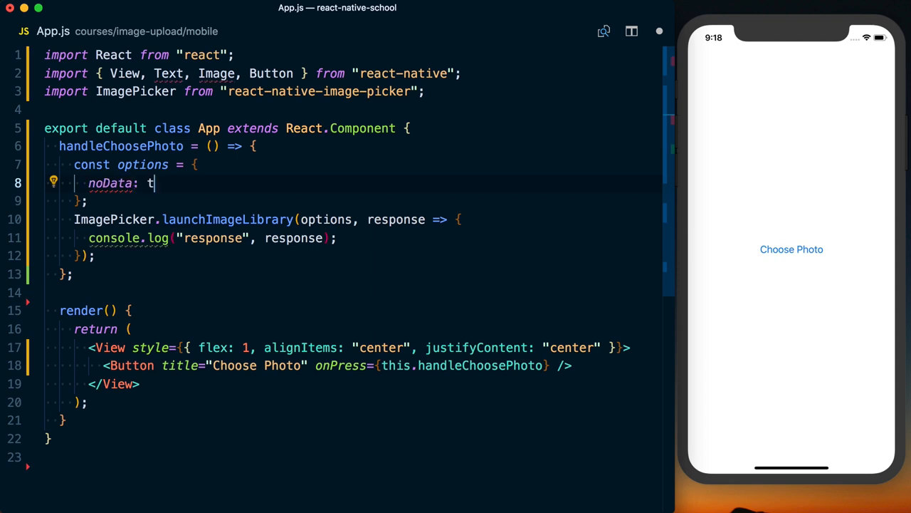
text(rue,)
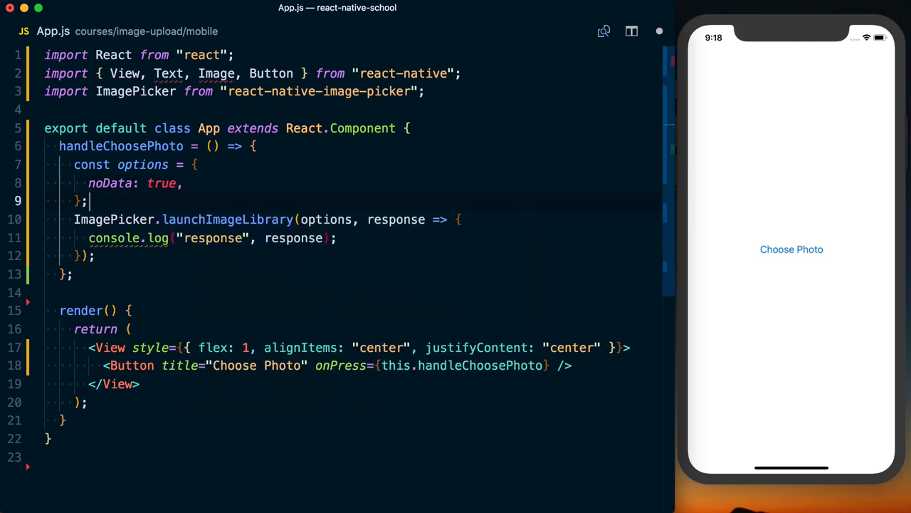
Open the Photos picker with Choose Photo in the simulator, then dismiss it.
click(791, 249)
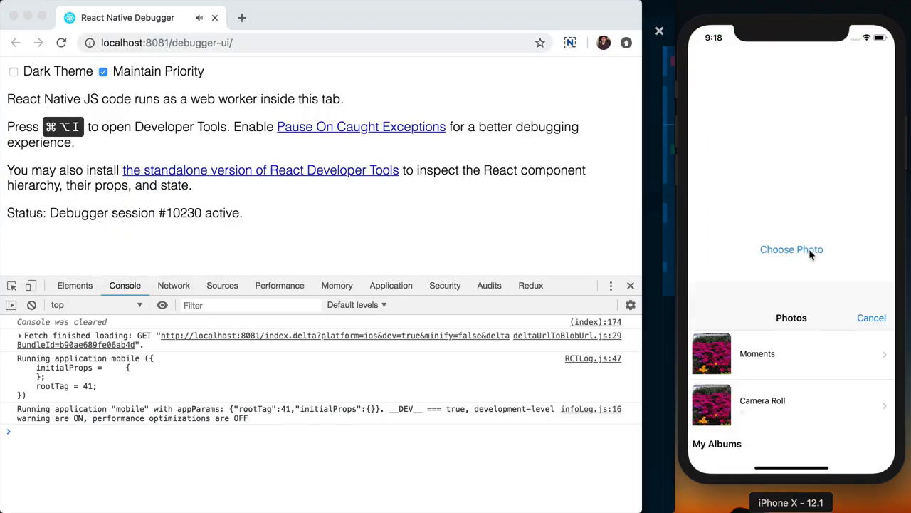
click(872, 318)
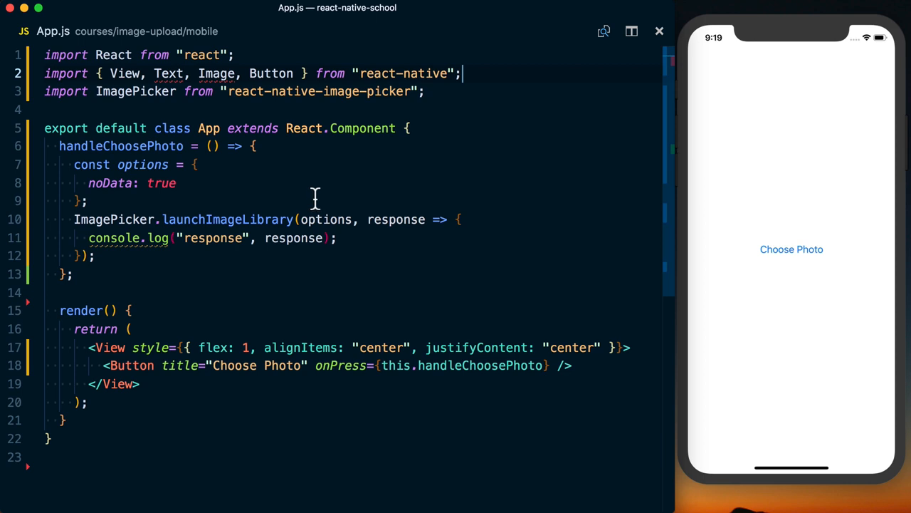
mouse_move(453, 141)
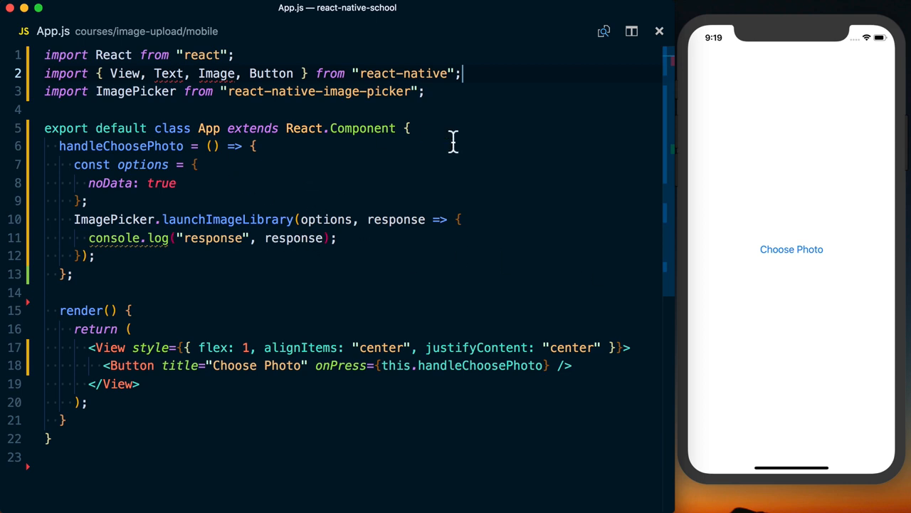
Add state = { photo: null } and setState({ photo: response }) when response.uri exists.
text(sata)
text(photo: null,)
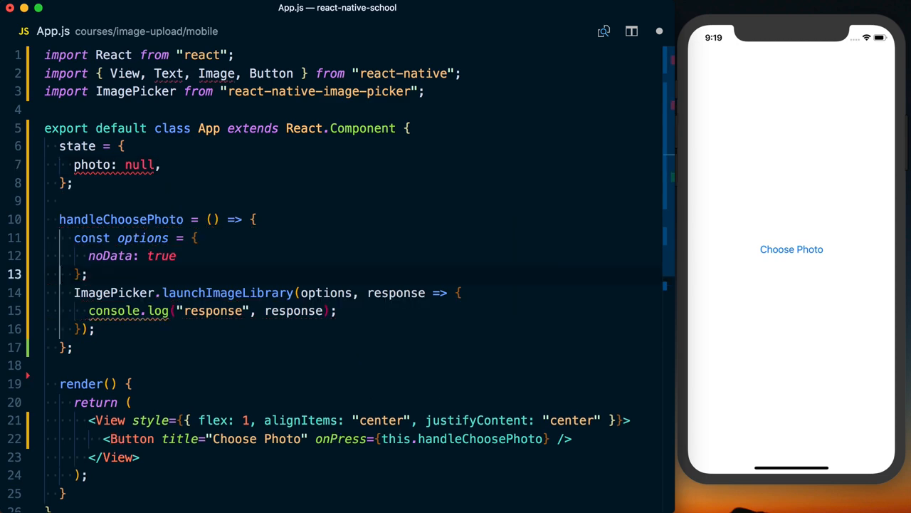
text(if (response.uri) {)
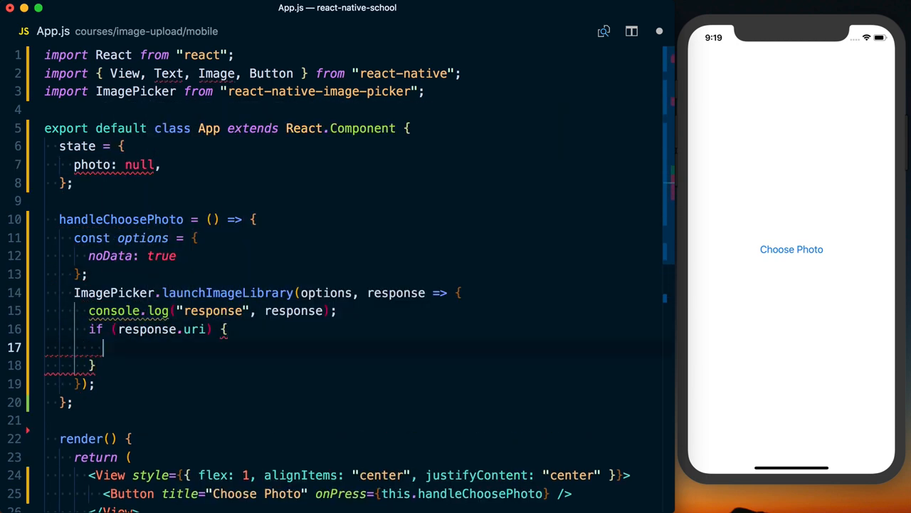
text(this.setState({ photo: response });)
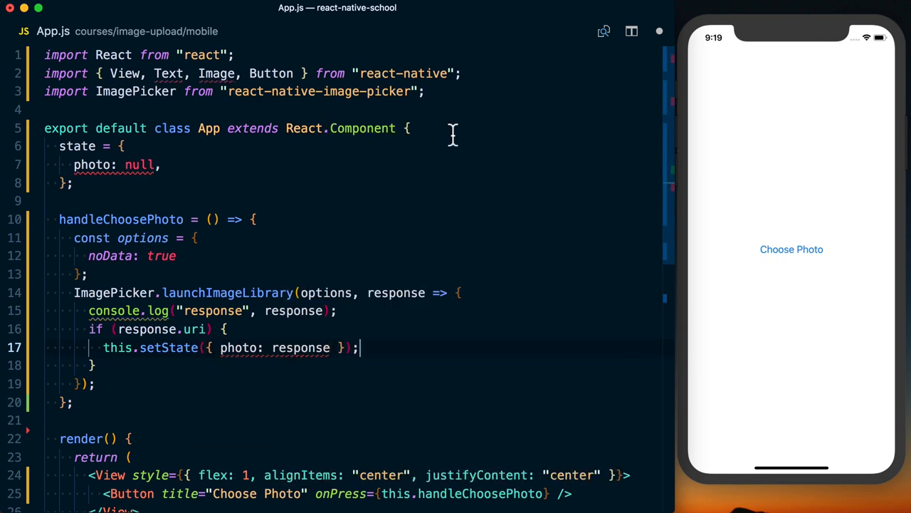
scroll(down, 3)
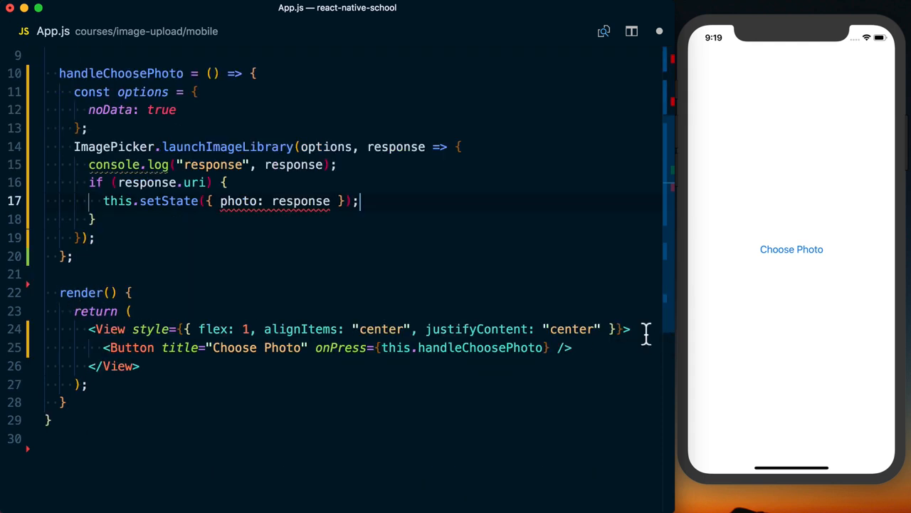
Add a line in render destructuring photo from this.state.
key(Enter)
text(const { )
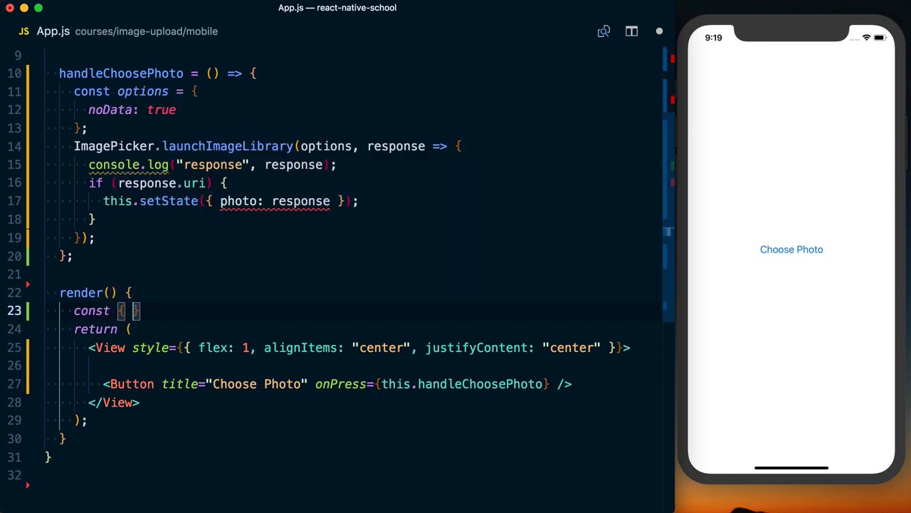
text(photo } = this.s)
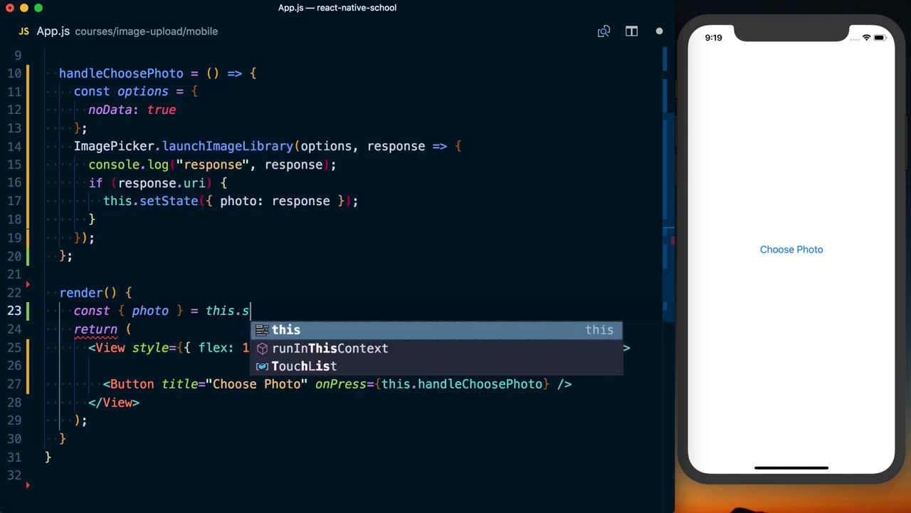
text(tate;)
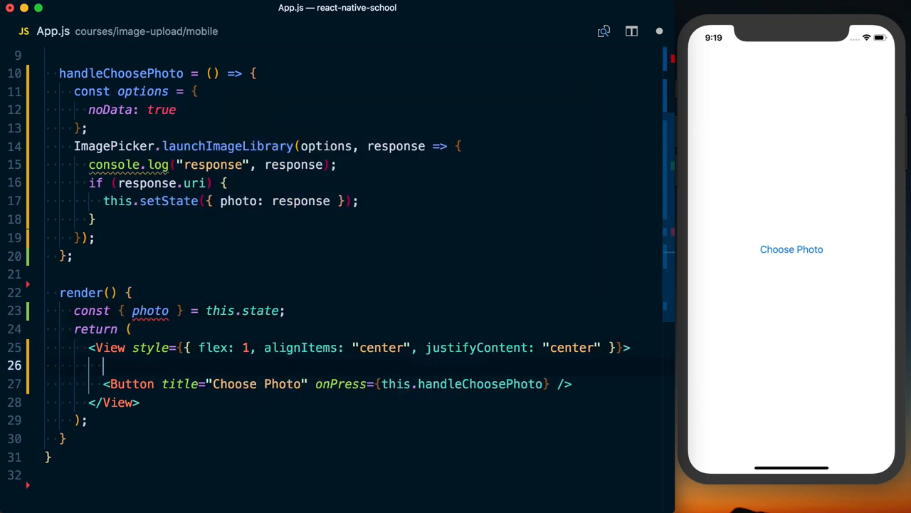
Render a conditional 300x300 Image from photo.uri above the Choose Photo button.
text({photo })
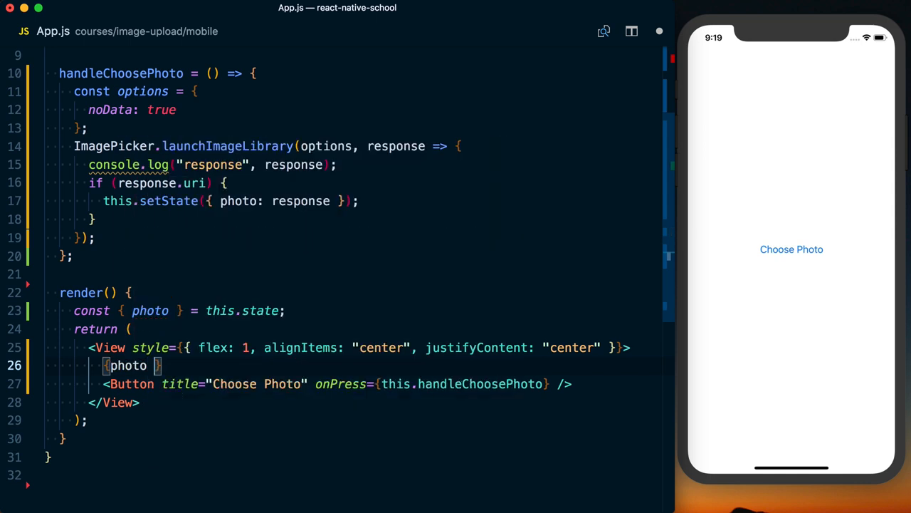
text(&& ()
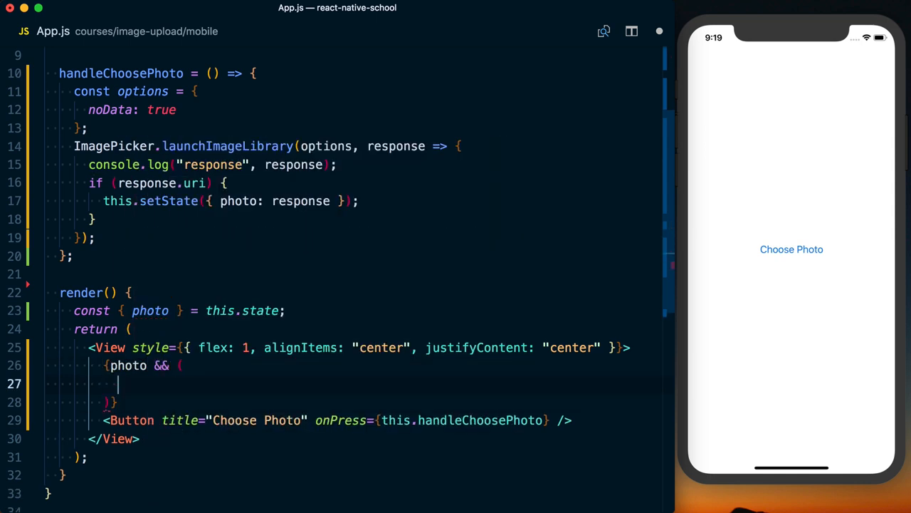
text(<Image)
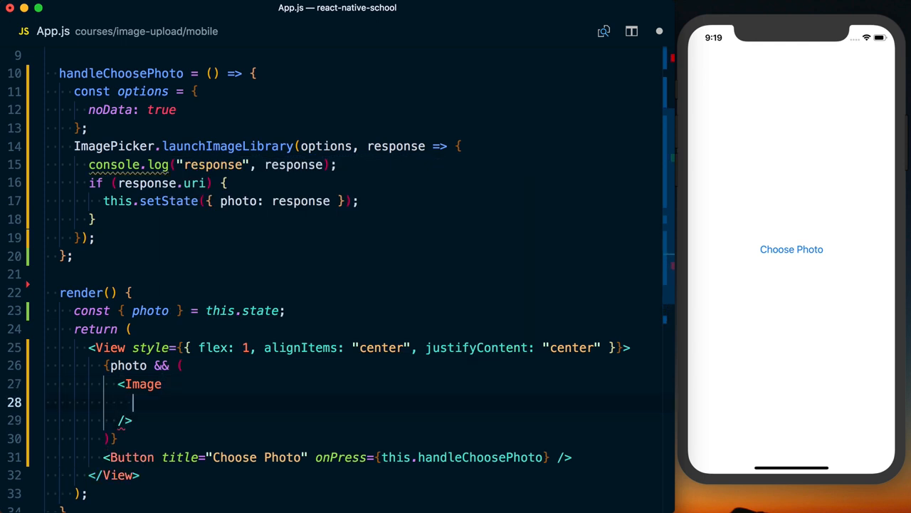
text(source={{ }})
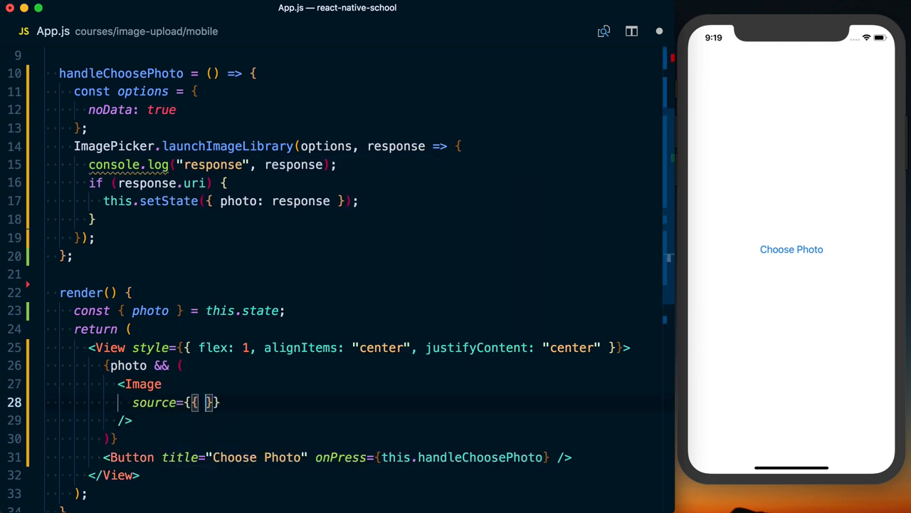
text(uri: photo.uri)
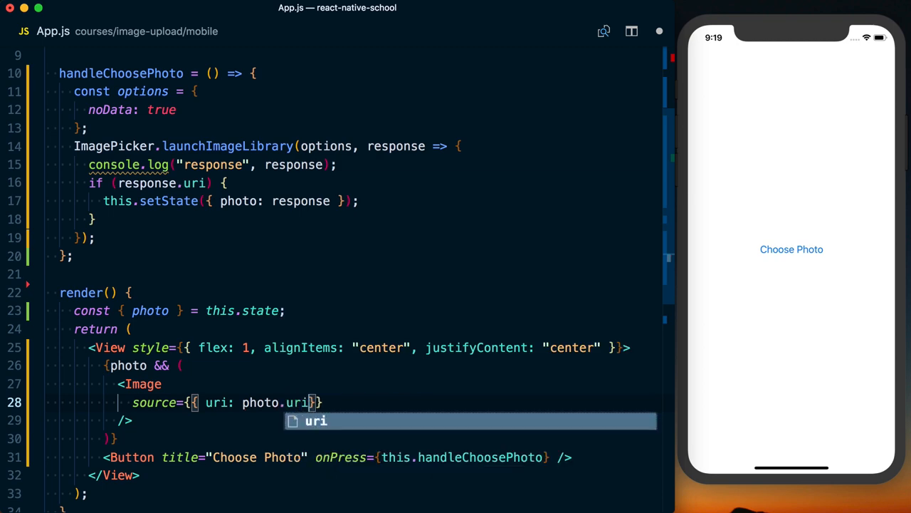
text(statyl)
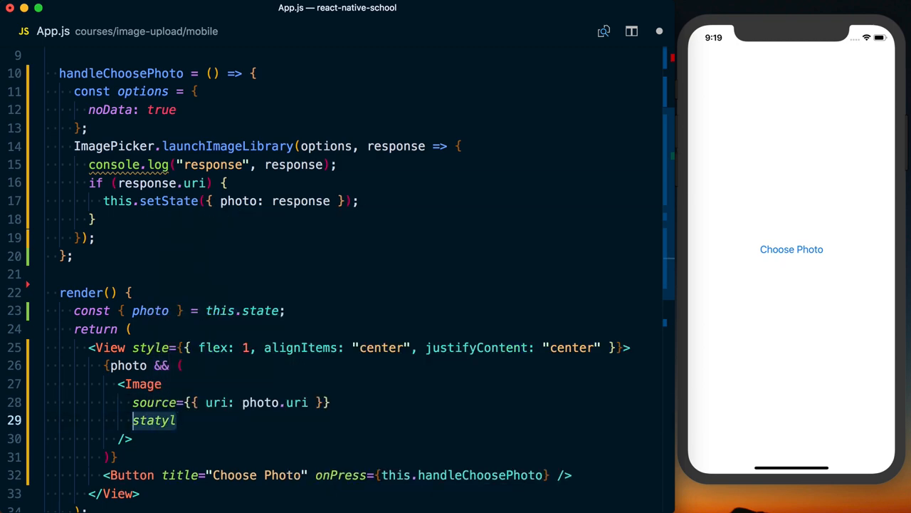
text(style={ width:)
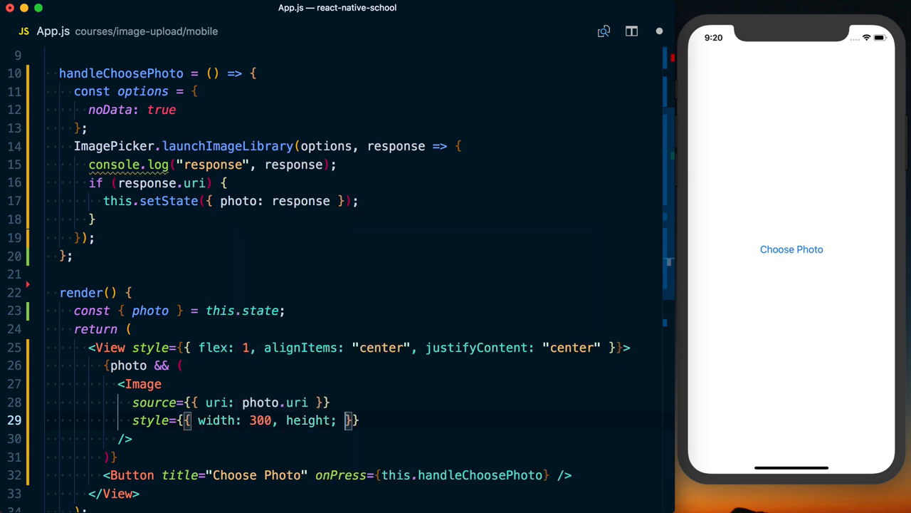
text(300)
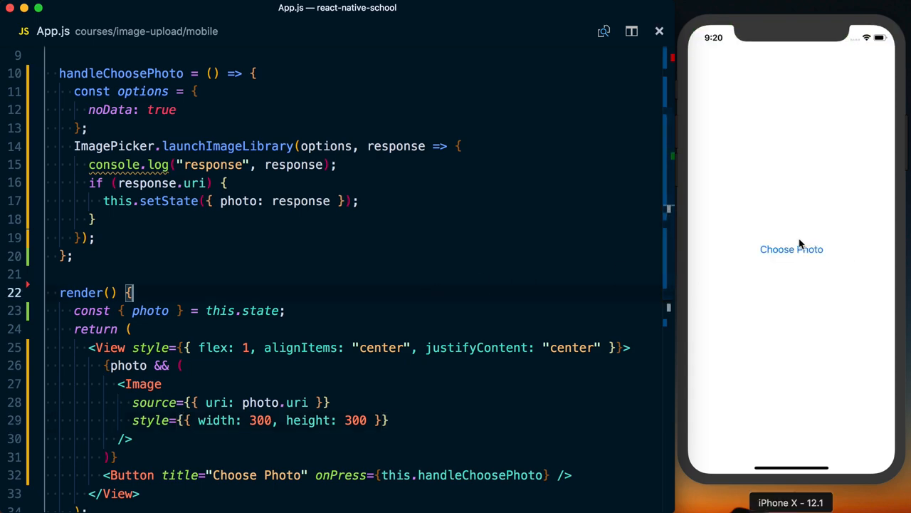
Tap Choose Photo in the simulator and pick the waterfall photo from Camera Roll.
click(792, 248)
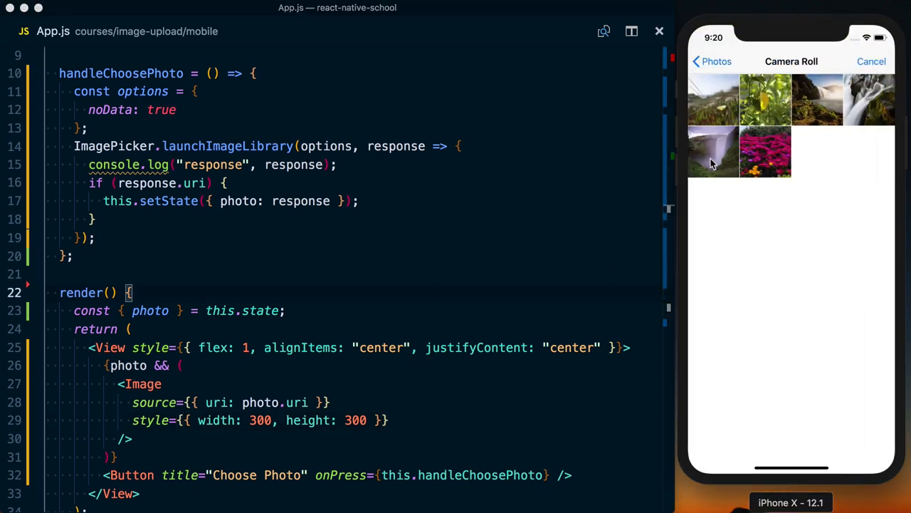
click(713, 151)
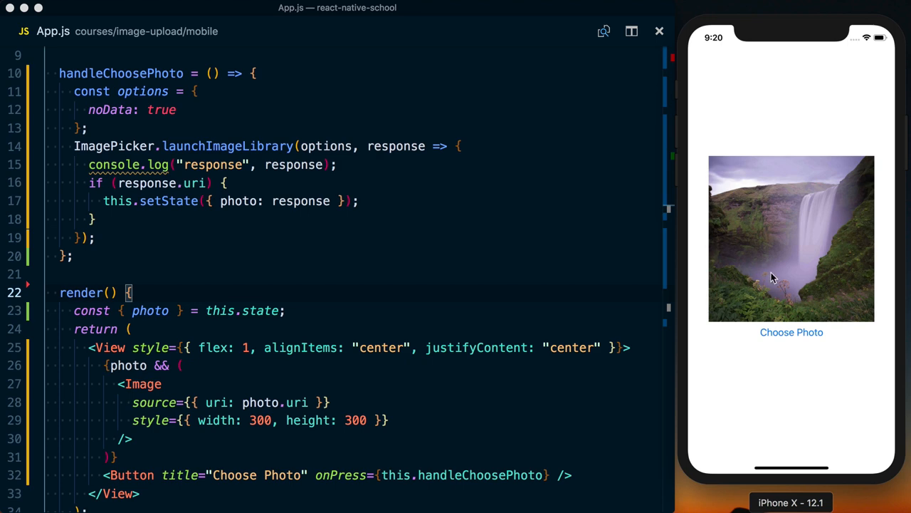
mouse_move(397, 291)
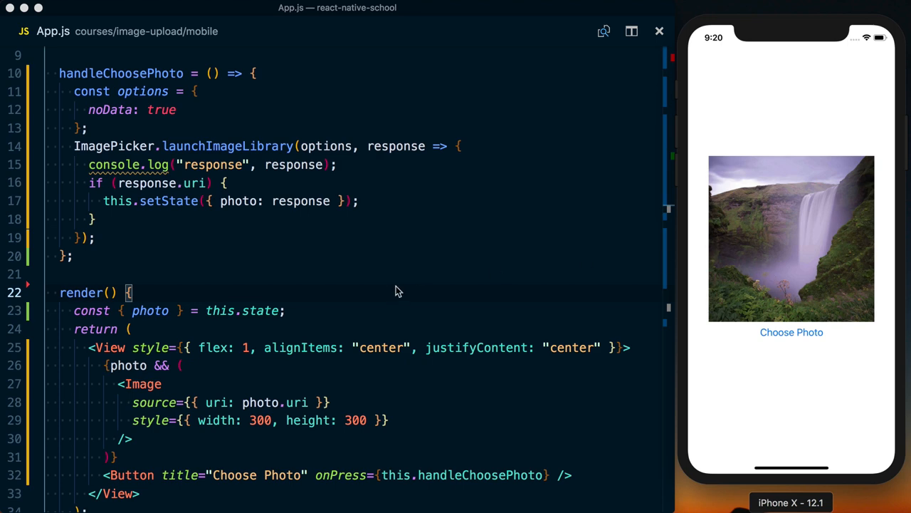